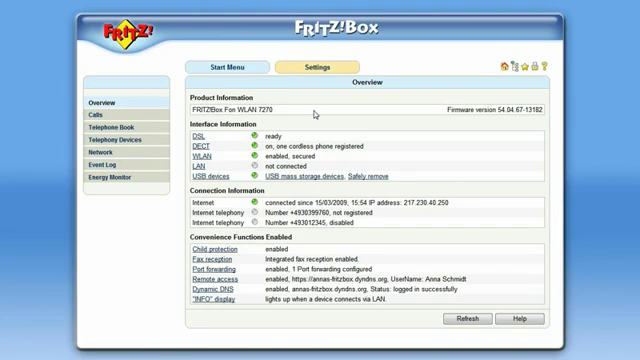
Open the Settings area to reach System > Expert Mode with expert settings shown
click(321, 66)
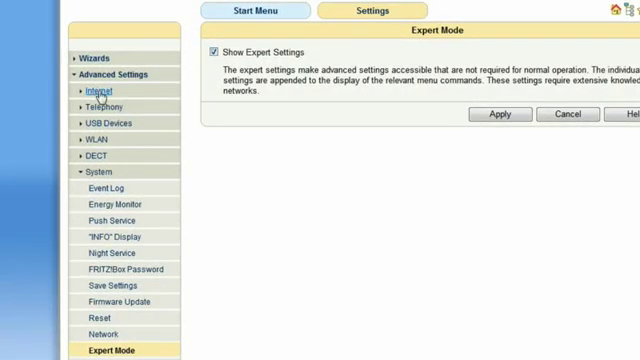
Open Internet > Account Information and review the DSL, router mode and T-Online settings
click(94, 89)
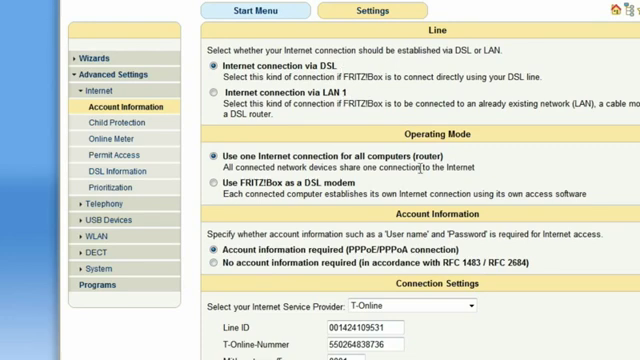
mouse_move(463, 152)
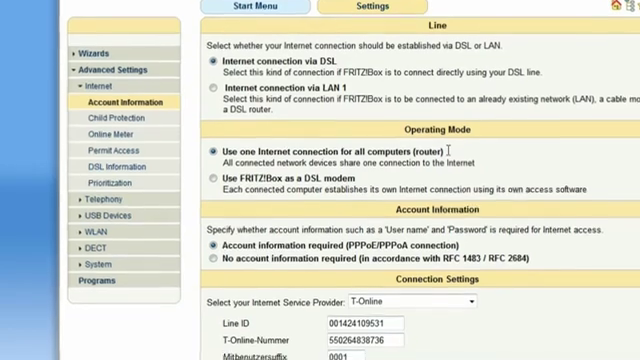
scroll(down, 3)
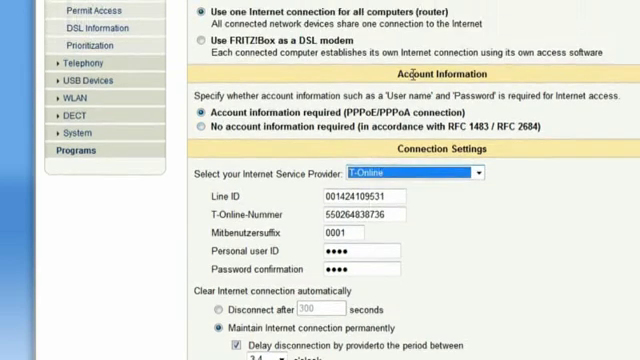
scroll(up, 3)
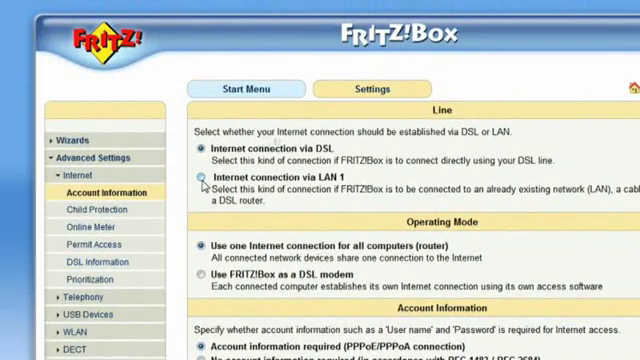
Select Internet connection via LAN 1 with no account information required
click(193, 177)
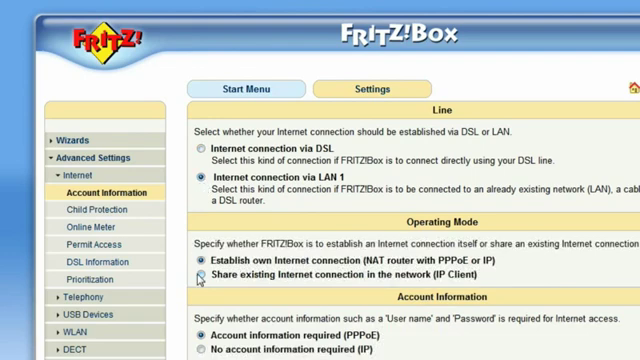
click(196, 277)
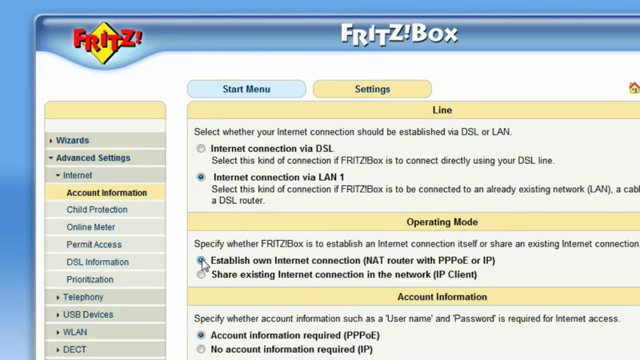
scroll(down, 3)
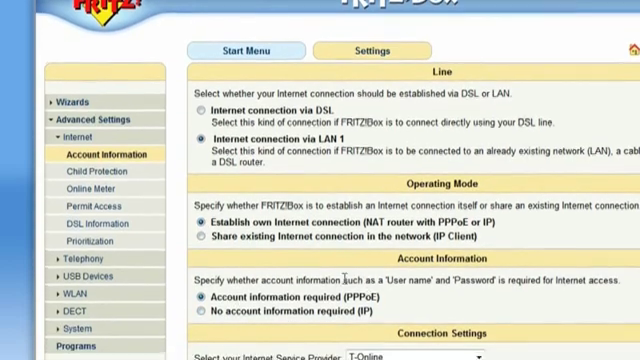
scroll(down, 3)
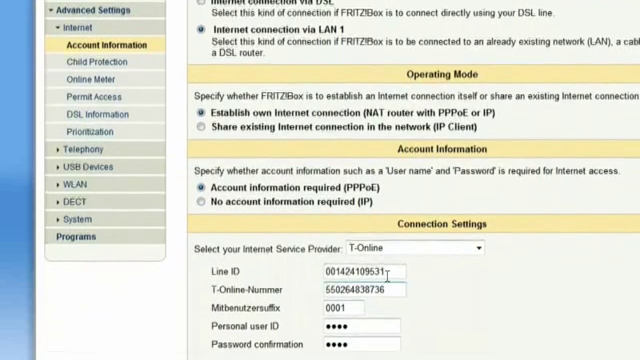
scroll(down, 3)
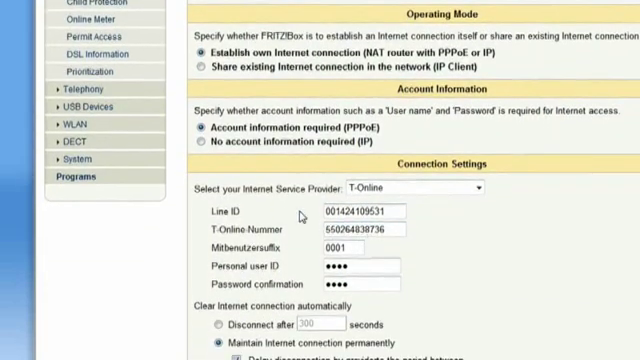
click(198, 145)
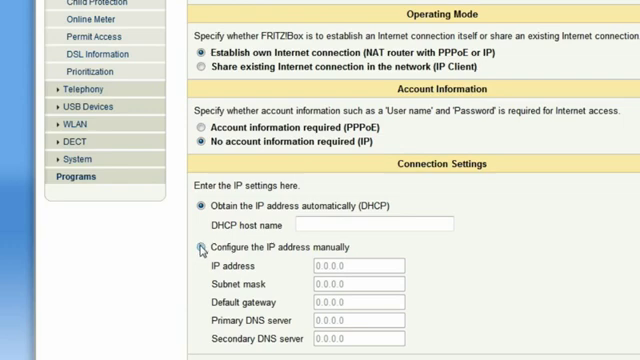
Choose manual IP configuration and share the existing connection as IP client
click(197, 247)
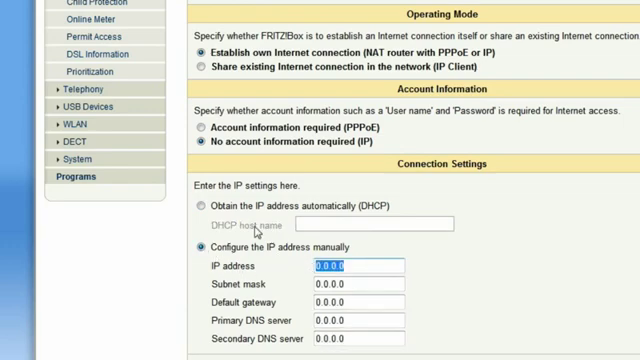
click(197, 69)
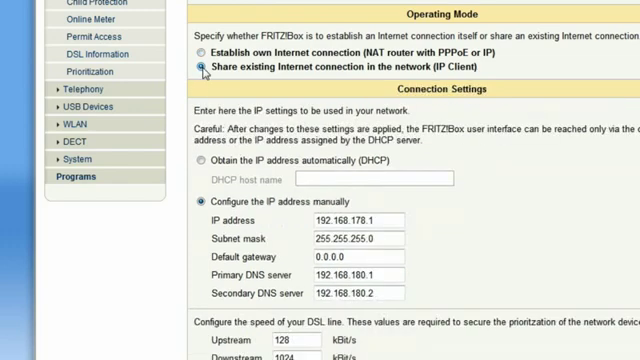